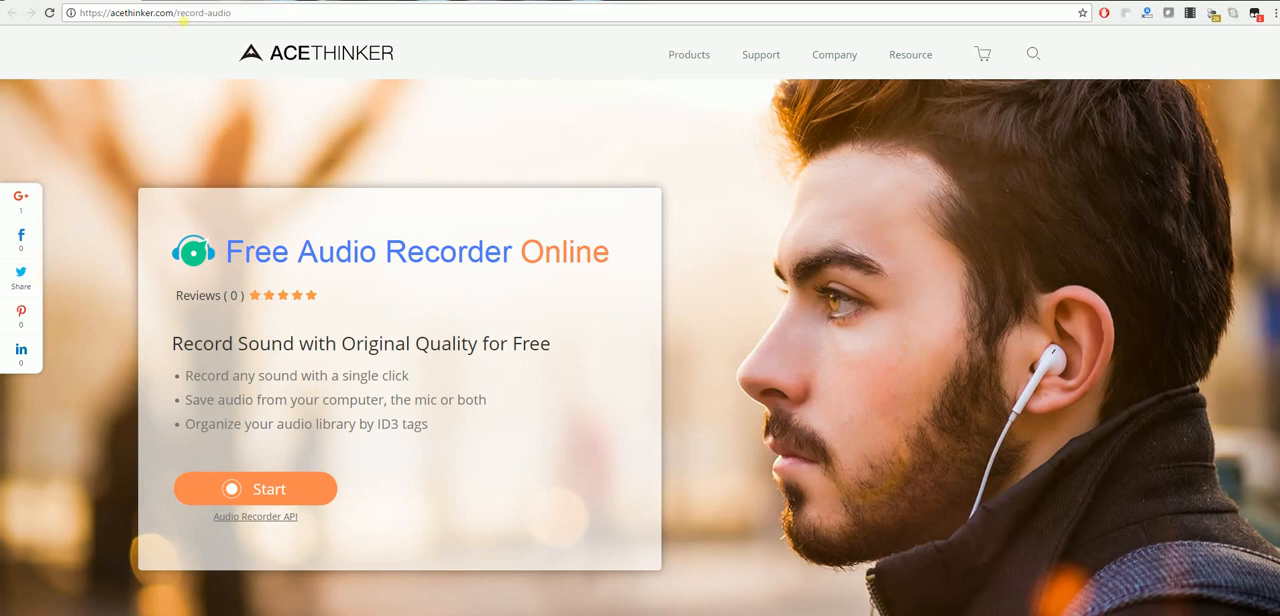
{"action": "mouse_move", "coordinate": [837, 305]}
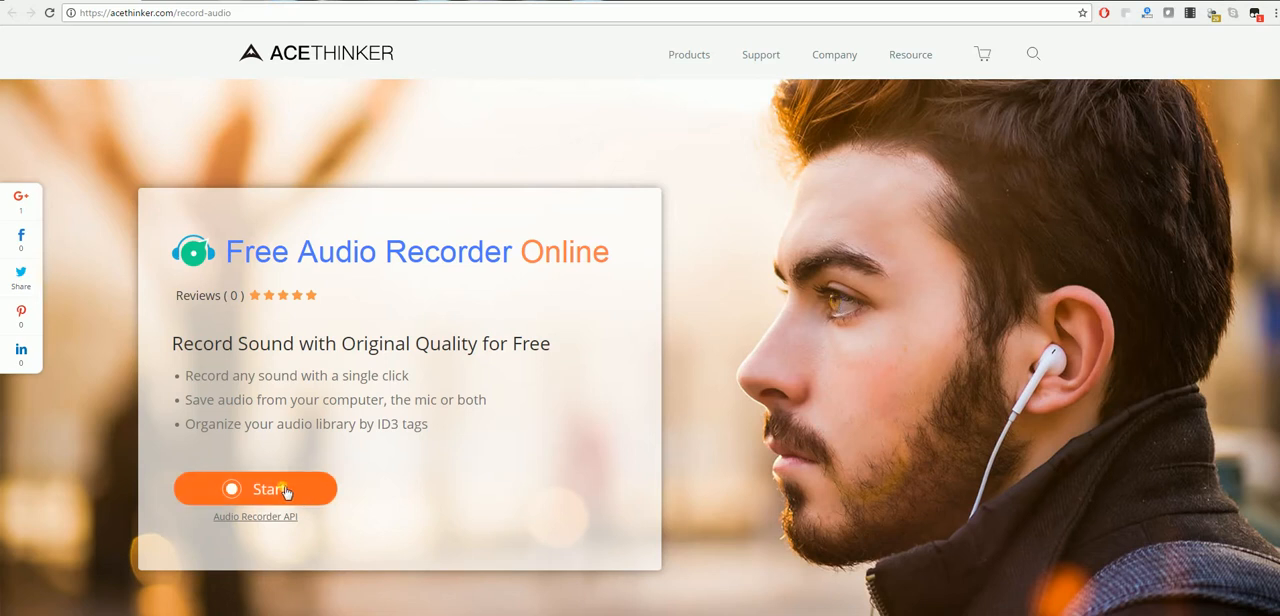
Step: Start the online audio recorder from the acethinker.com record-audio page
{"action": "left_click", "coordinate": [255, 488]}
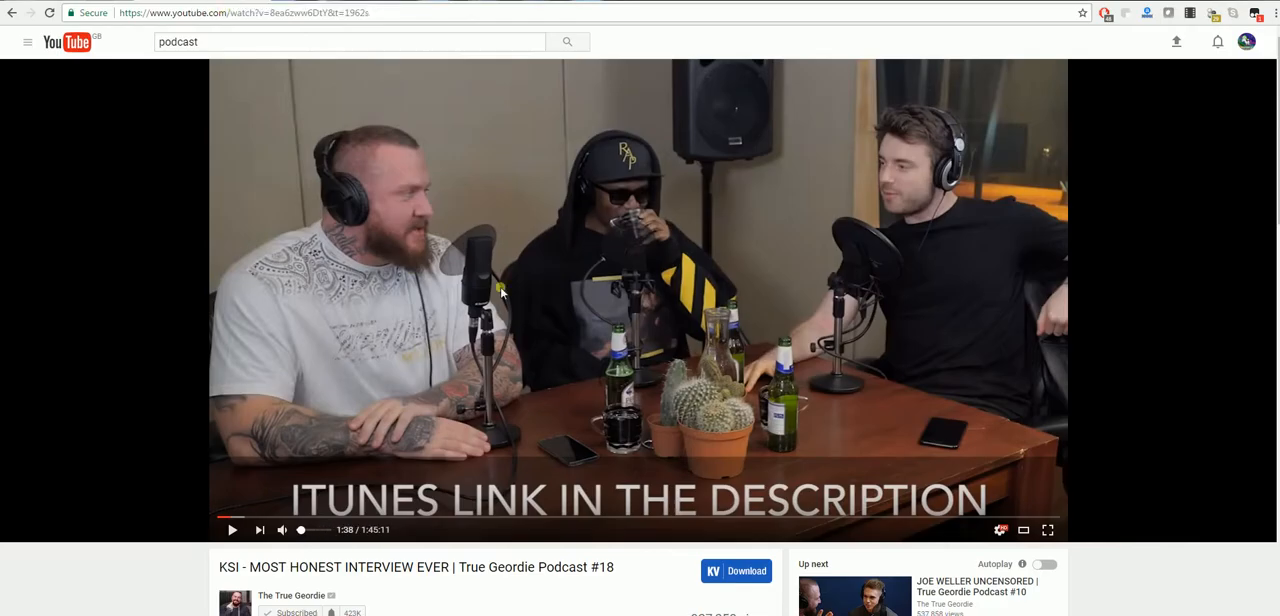
{"action": "mouse_move", "coordinate": [568, 360]}
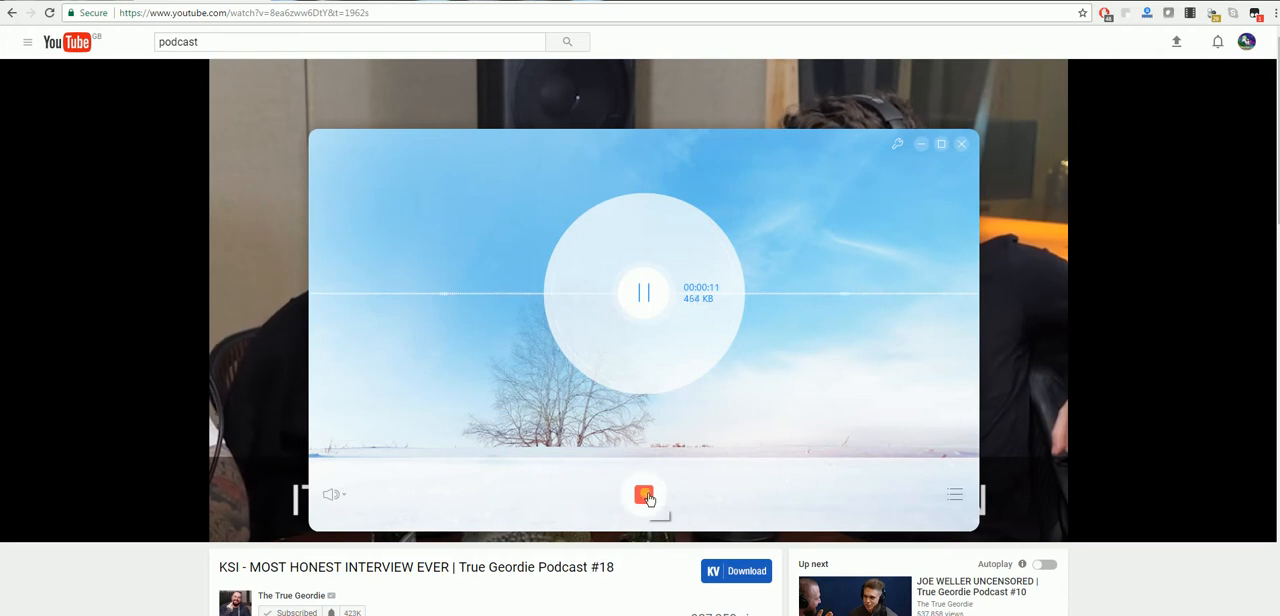
Step: Stop capturing the podcast audio once a short clip has been recorded
{"action": "left_click", "coordinate": [643, 494]}
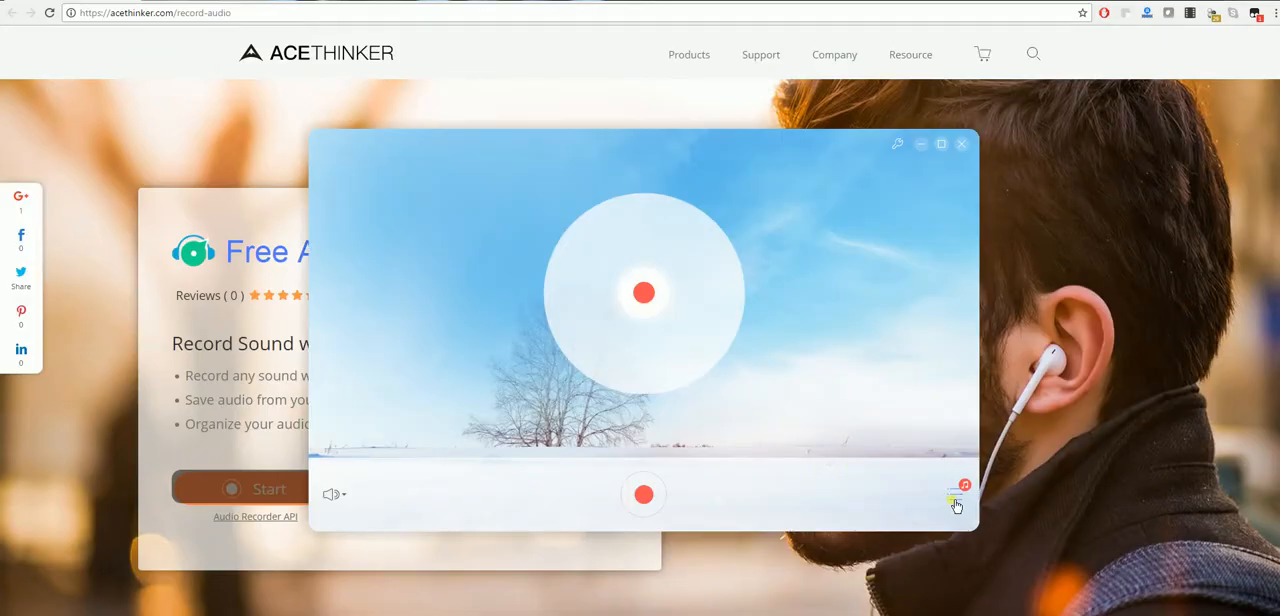
Step: Show the recordings library, play the new Track3 recording briefly, then pause it
{"action": "left_click", "coordinate": [955, 497]}
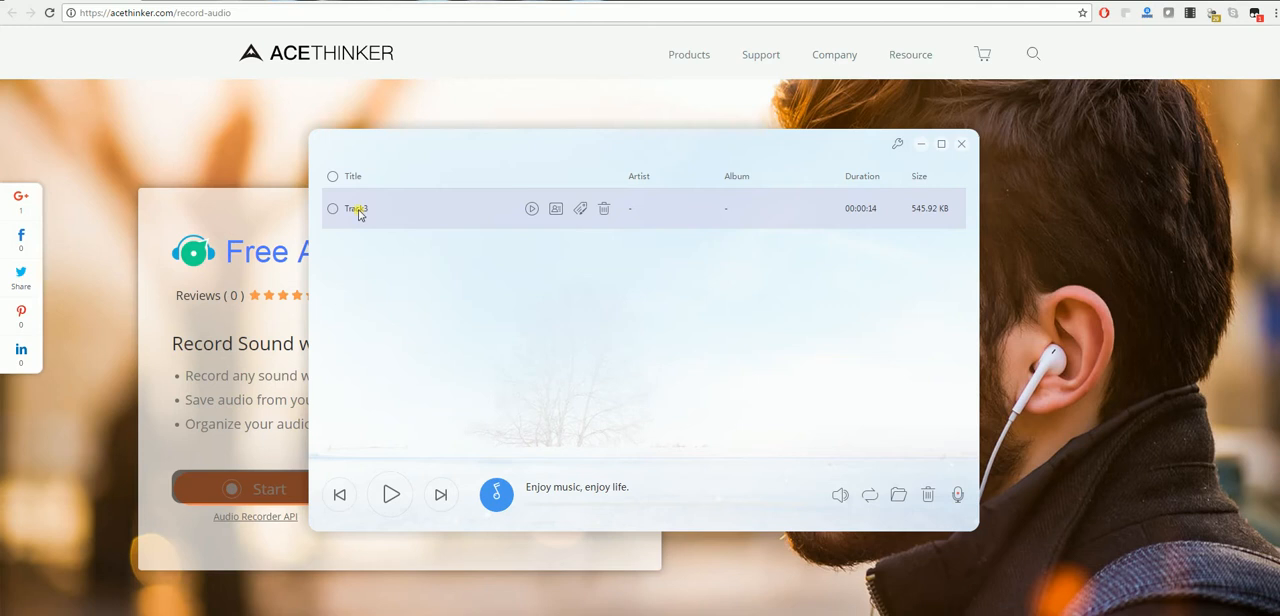
{"action": "left_click", "coordinate": [531, 208]}
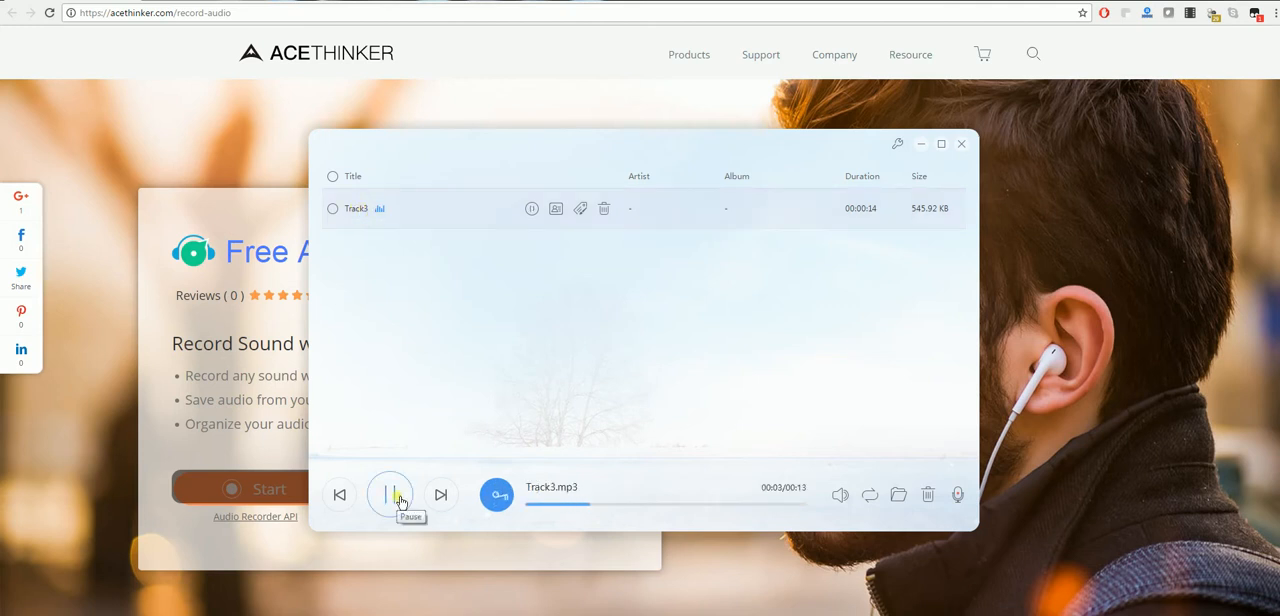
{"action": "left_click", "coordinate": [390, 494]}
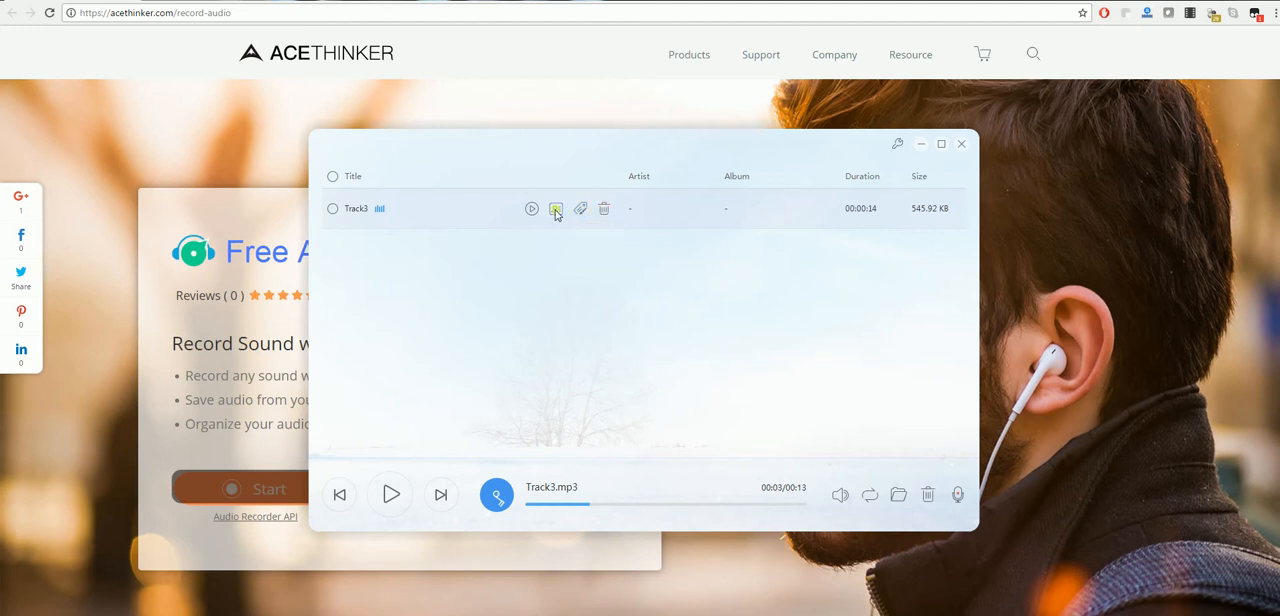
{"action": "mouse_move", "coordinate": [532, 208]}
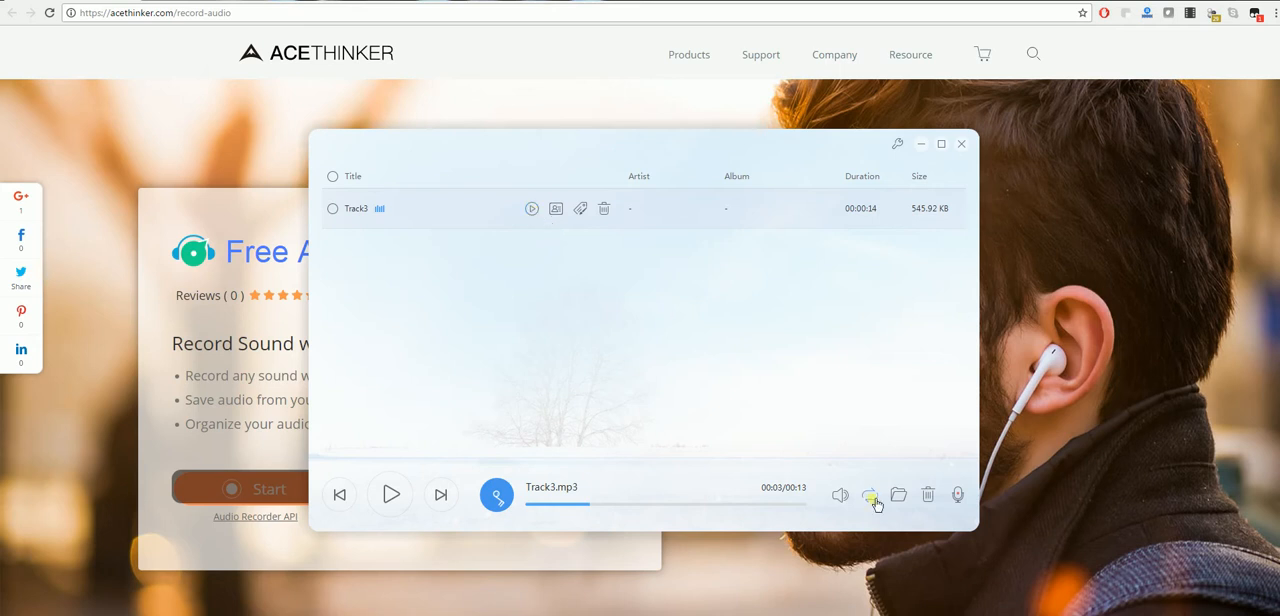
{"action": "mouse_move", "coordinate": [881, 470]}
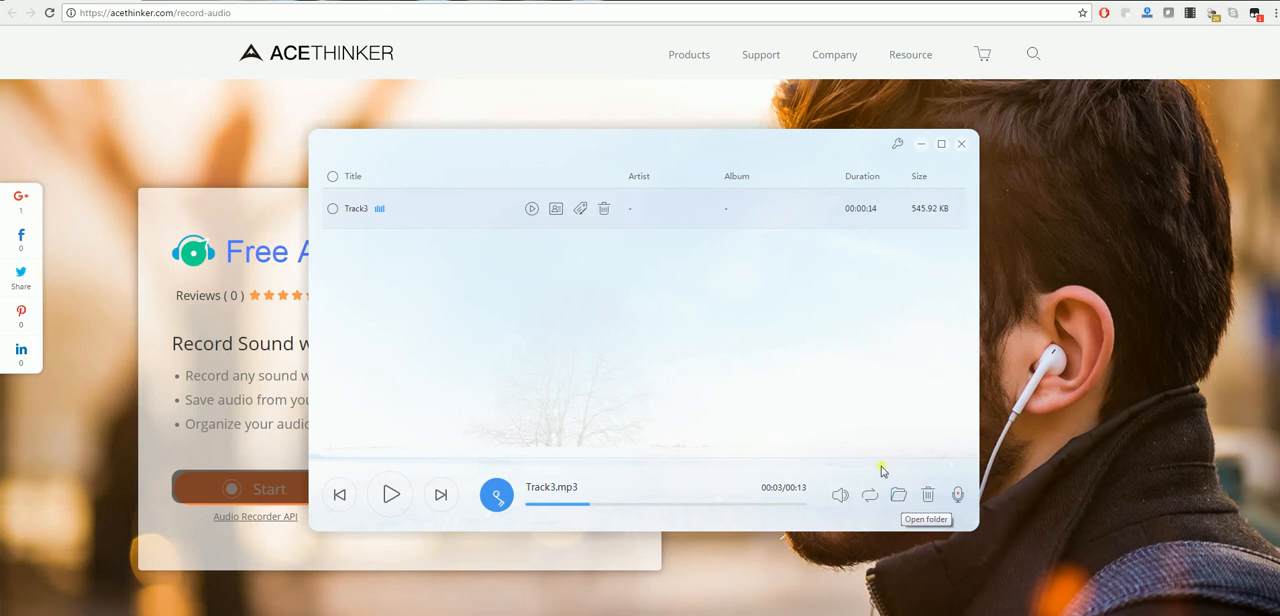
{"action": "mouse_move", "coordinate": [874, 416]}
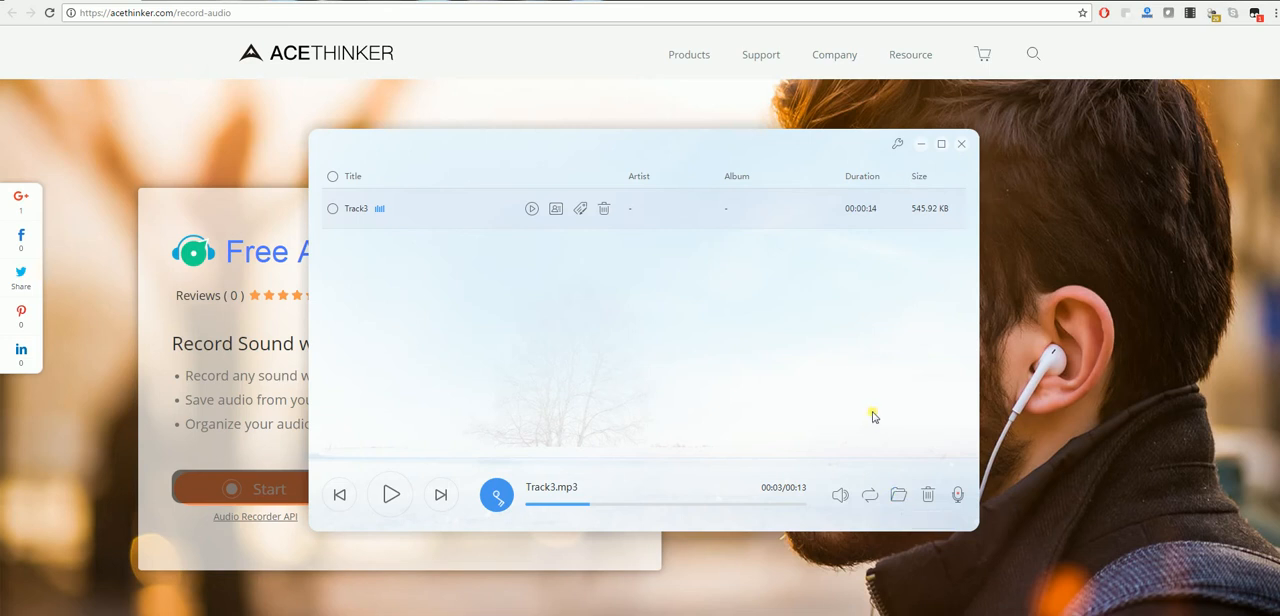
{"action": "left_click", "coordinate": [898, 494]}
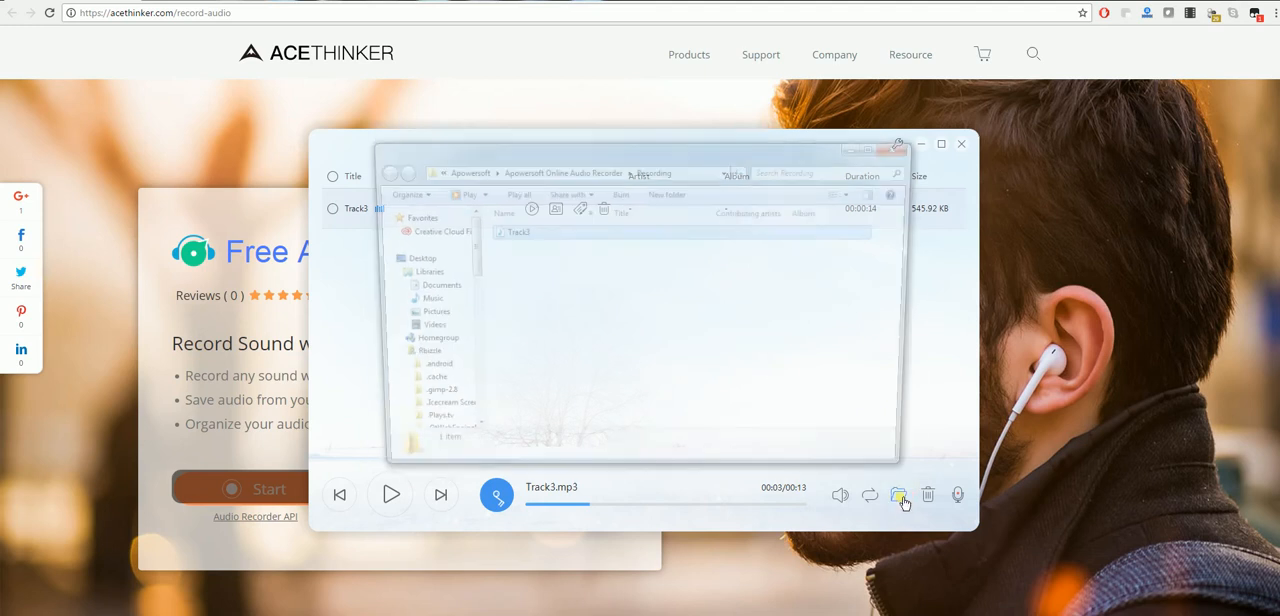
{"action": "left_click", "coordinate": [898, 494]}
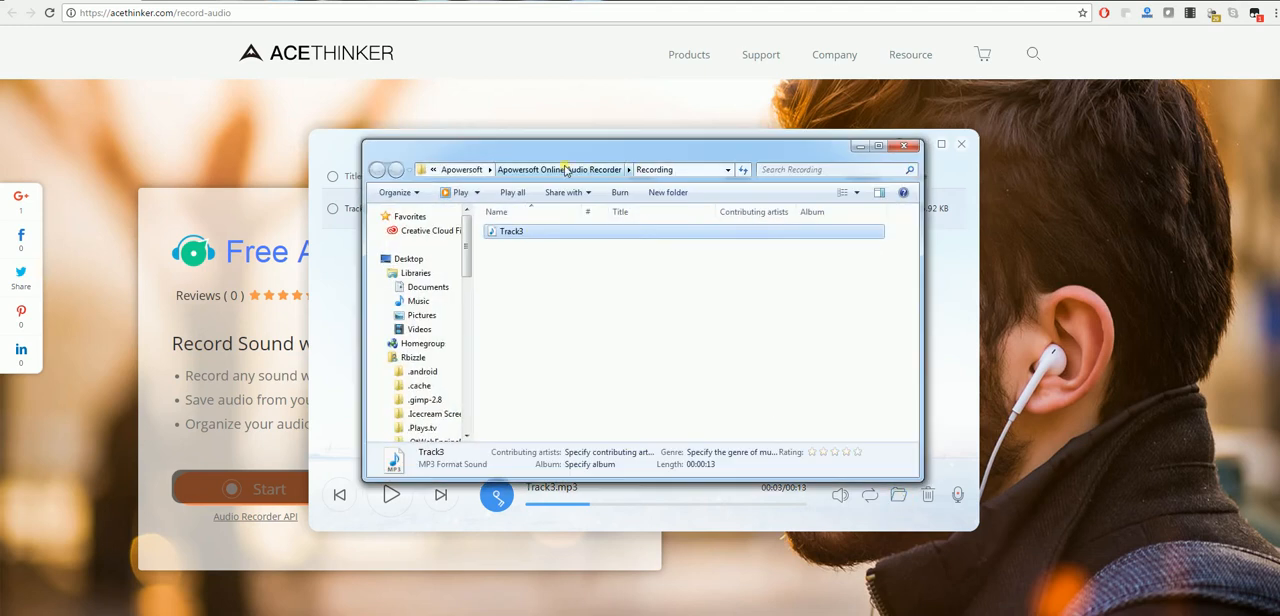
{"action": "mouse_move", "coordinate": [660, 169]}
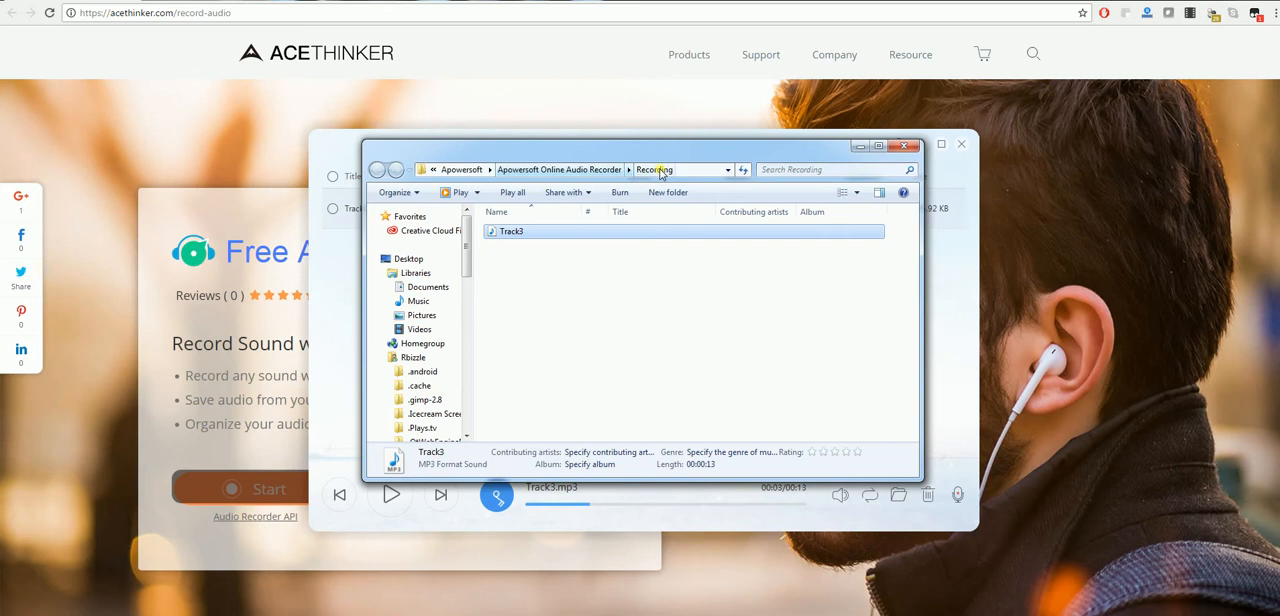
{"action": "mouse_move", "coordinate": [548, 245]}
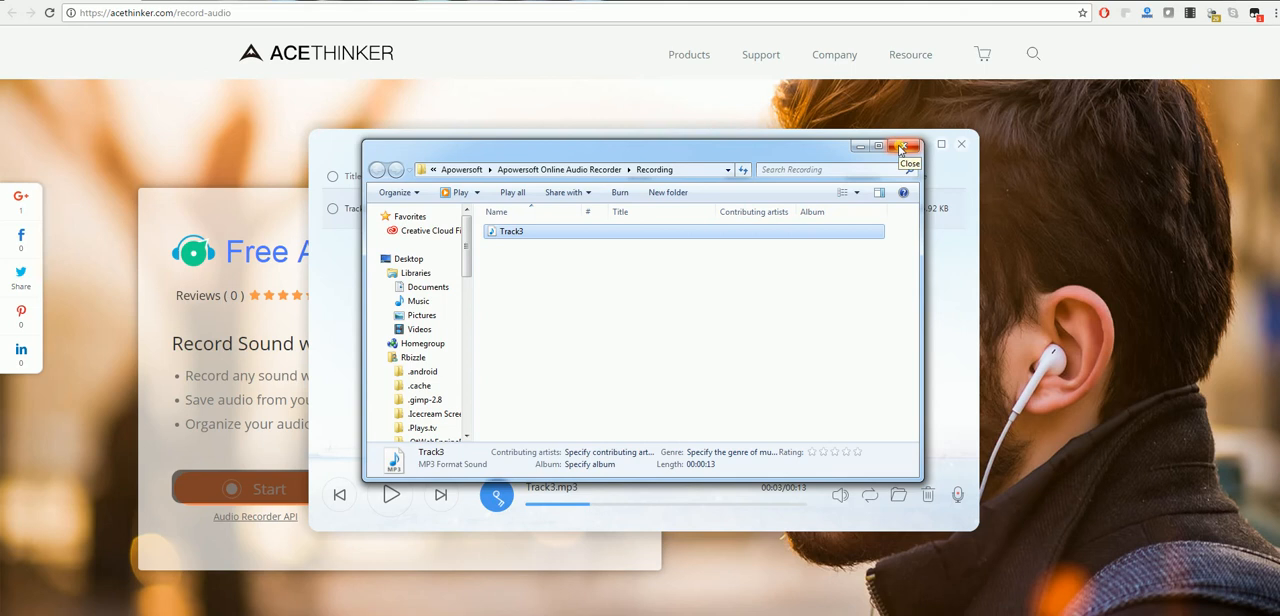
{"action": "left_click", "coordinate": [908, 146]}
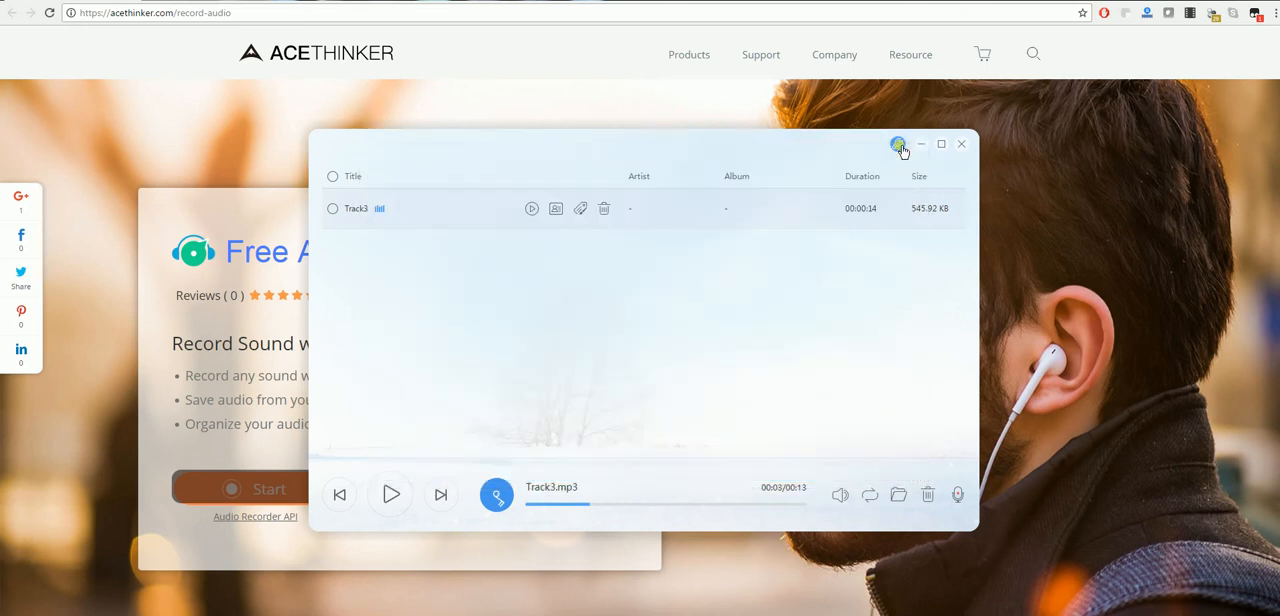